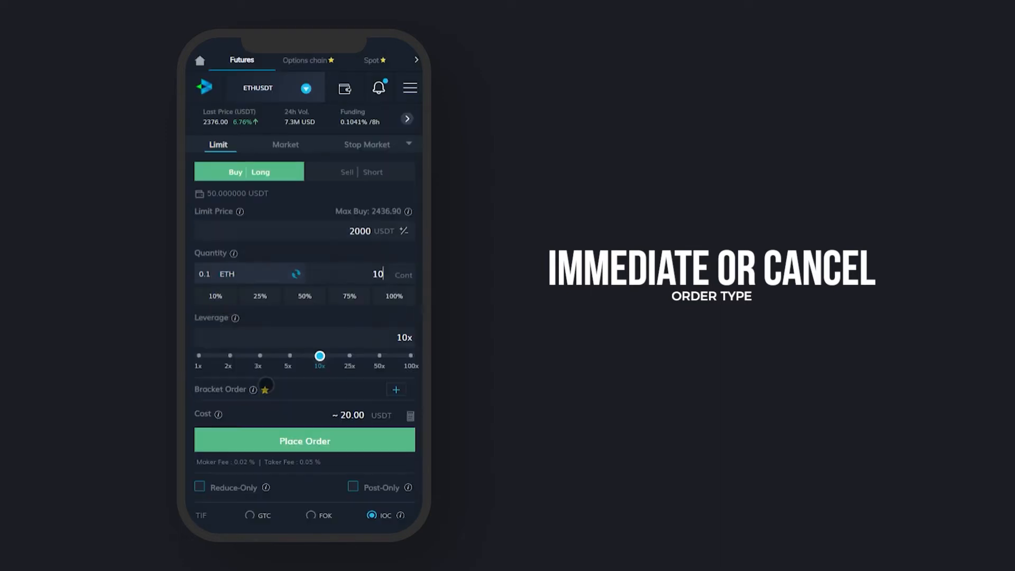
# - Place the 10-contract ETHUSDT limit buy at 2000 USDT with IOC time in force
pyautogui.click(304, 440)
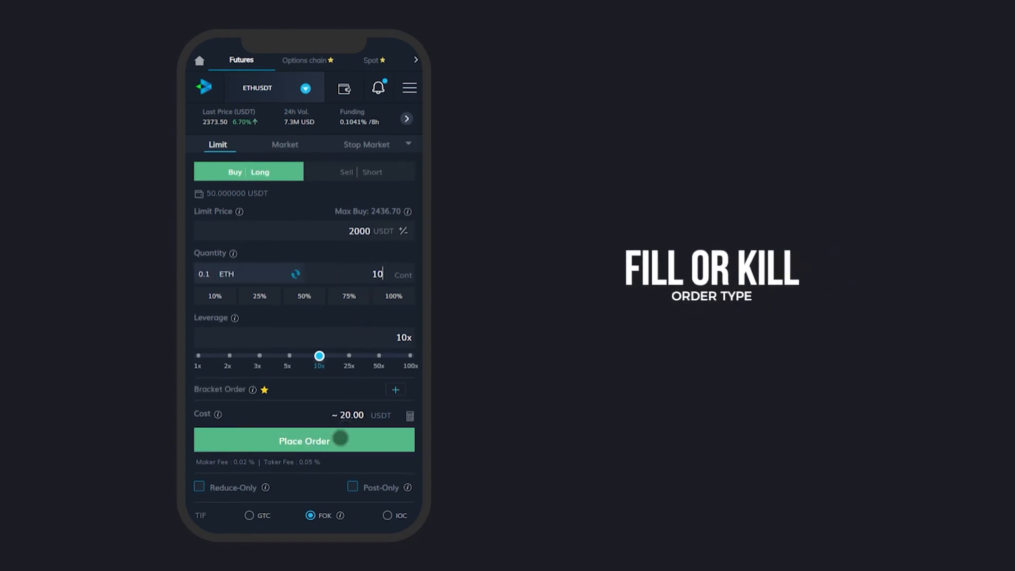
# - Place and confirm the 10-contract buy at 2000 as FOK, then submit it as GTC
pyautogui.click(304, 441)
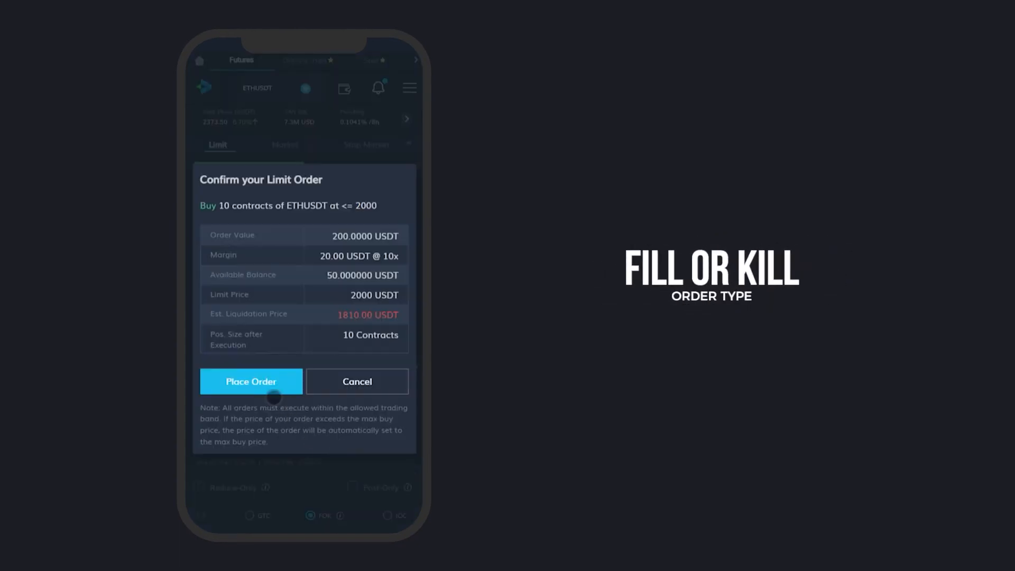
pyautogui.click(251, 381)
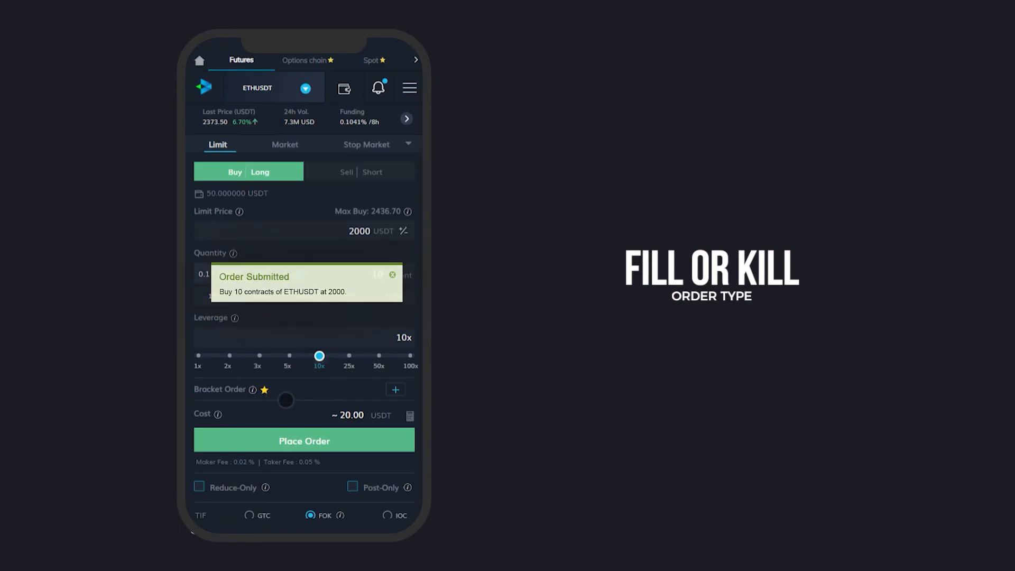
pyautogui.click(249, 515)
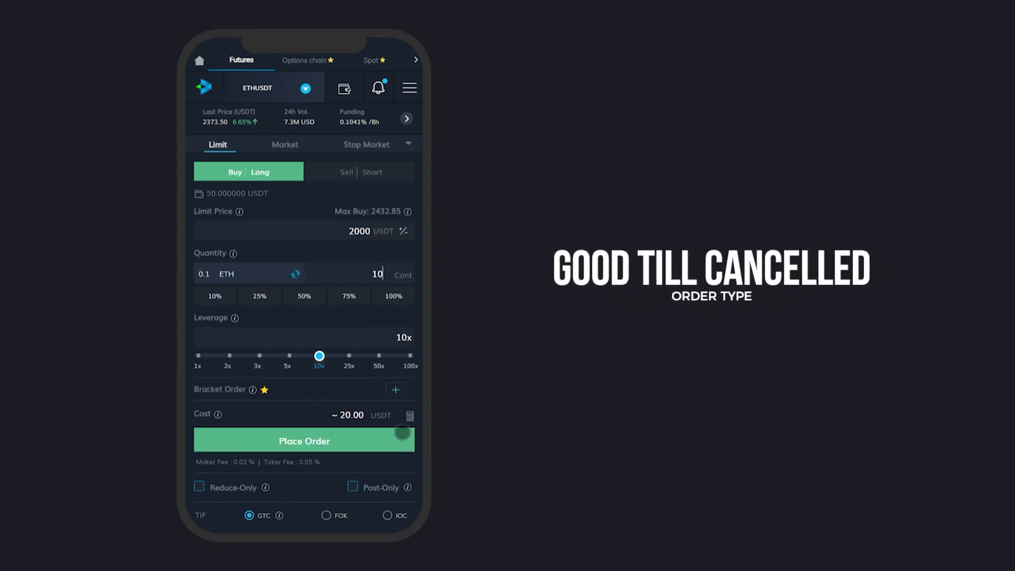
pyautogui.click(304, 440)
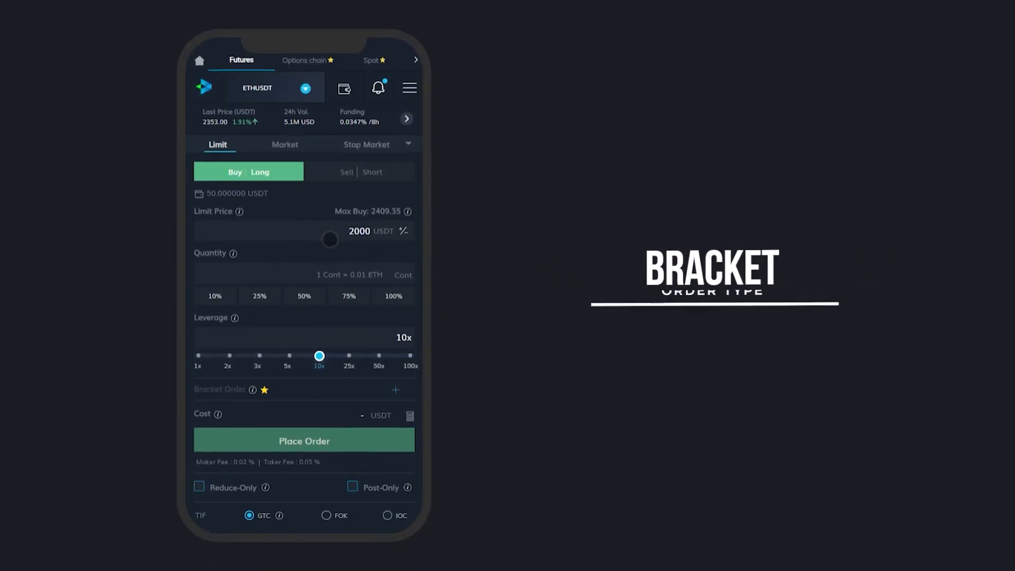
# - Attach take profit 2380/2390 and stop loss 2340/2330, then place the 10-contract buy
pyautogui.click(395, 389)
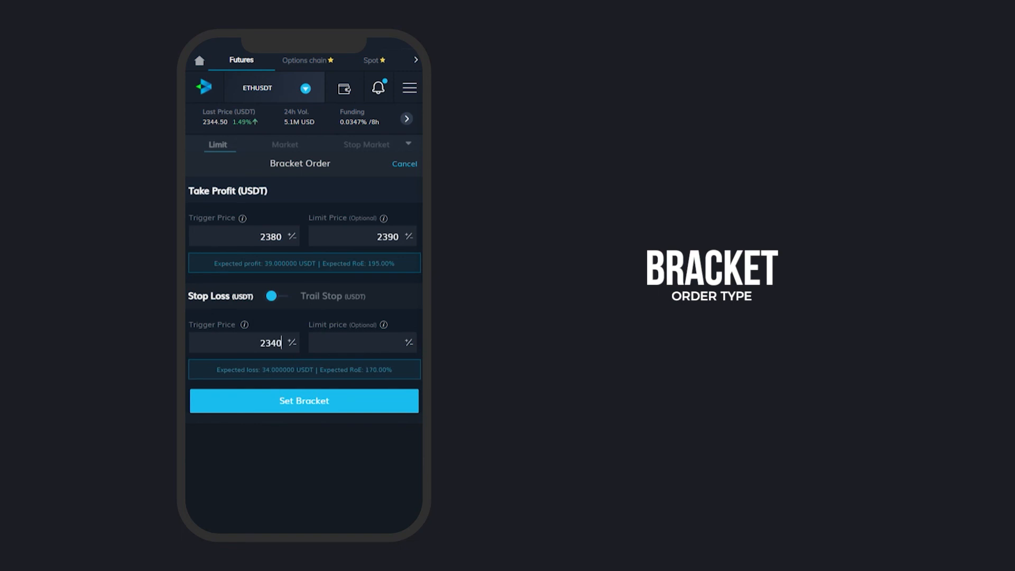
pyautogui.click(302, 400)
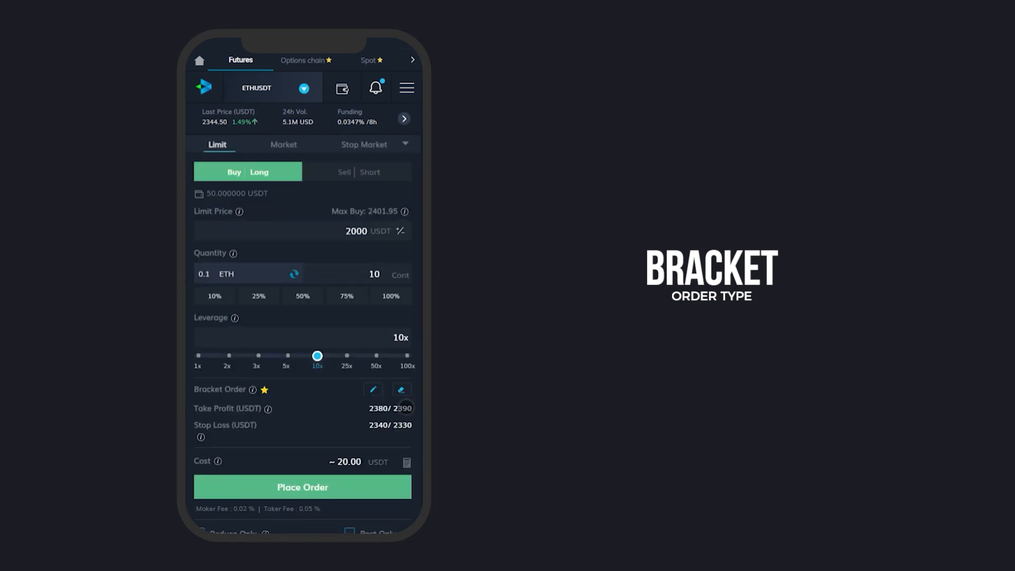
pyautogui.click(302, 487)
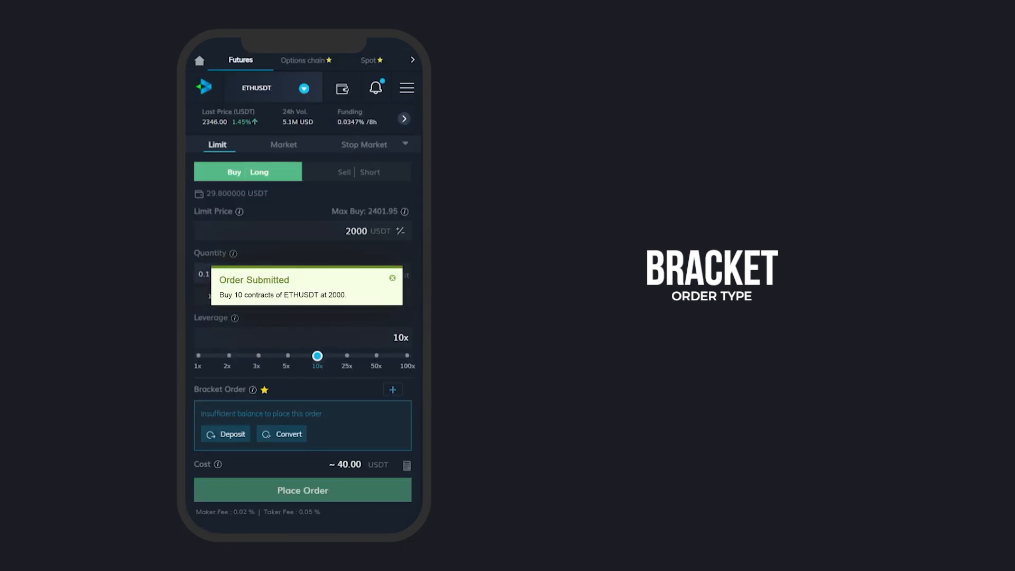